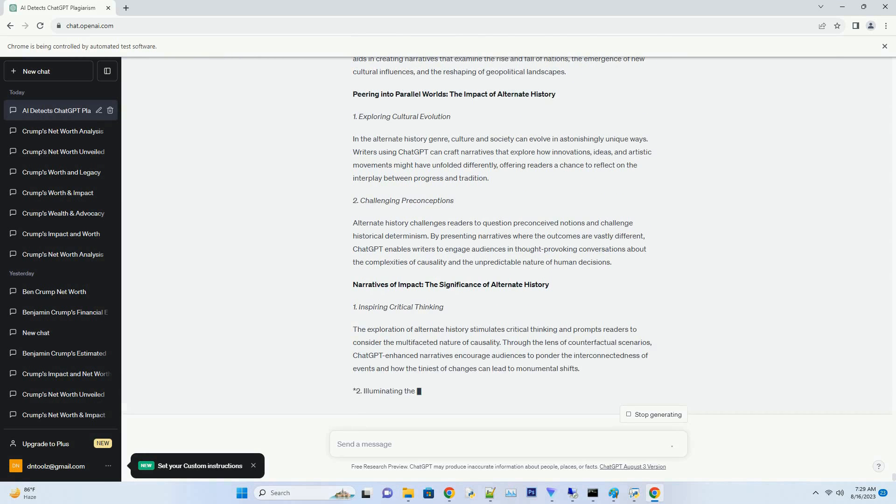
Follow the article to its final section, 'Conclusion: Charting New Realities with ChatGPT Alternate History'
{"action": "scroll", "scroll_direction": "down", "scroll_amount": 3}
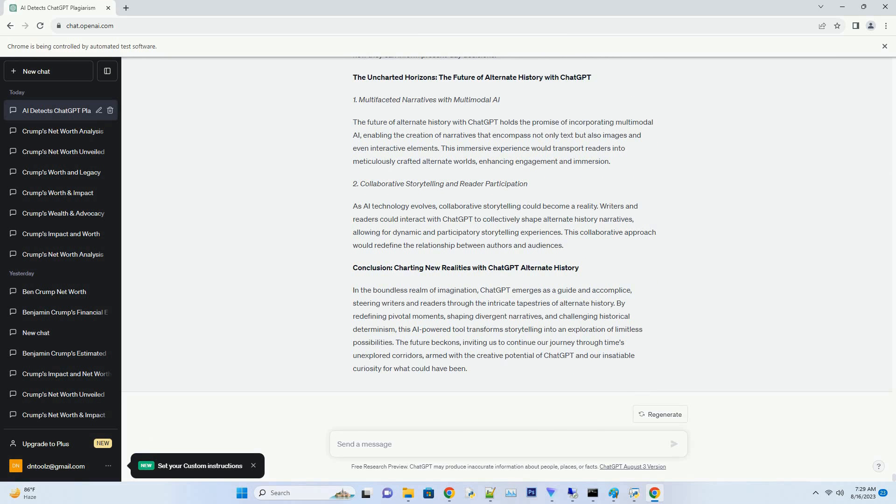
{"action": "left_click", "coordinate": [364, 444]}
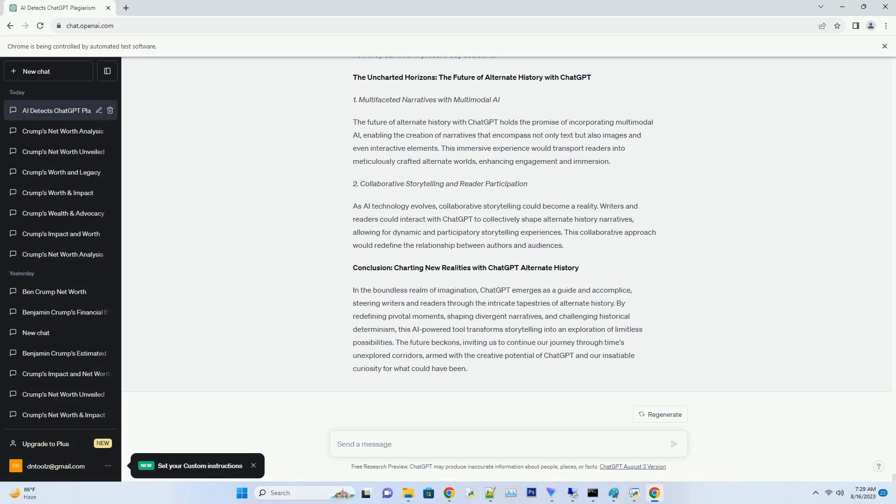
{"action": "left_click", "coordinate": [364, 445]}
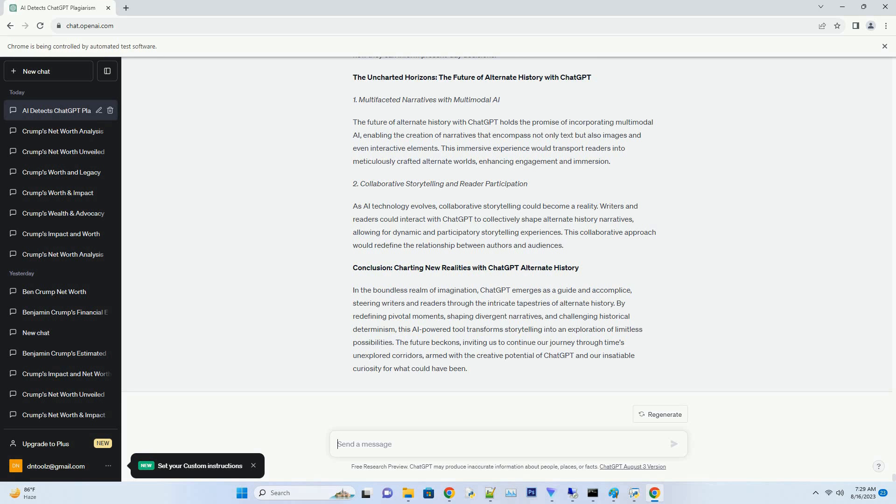